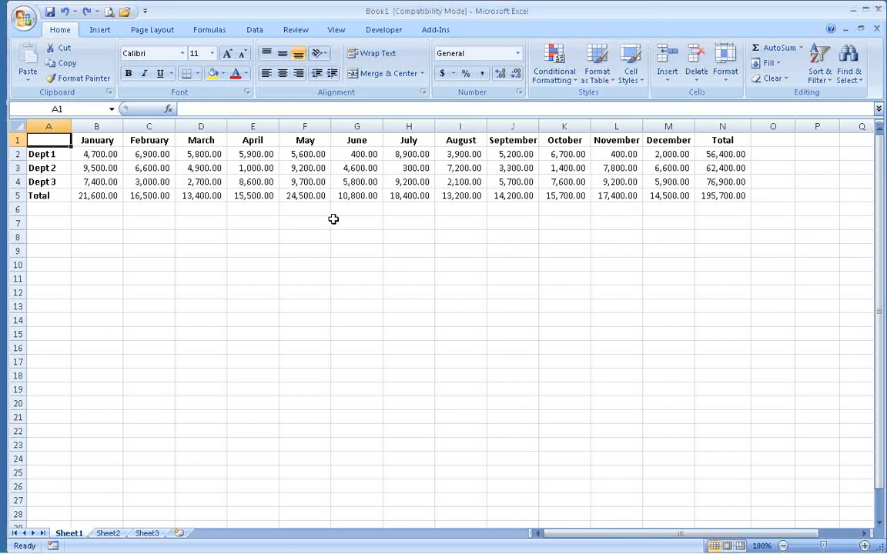
pyautogui.moveTo(335, 221)
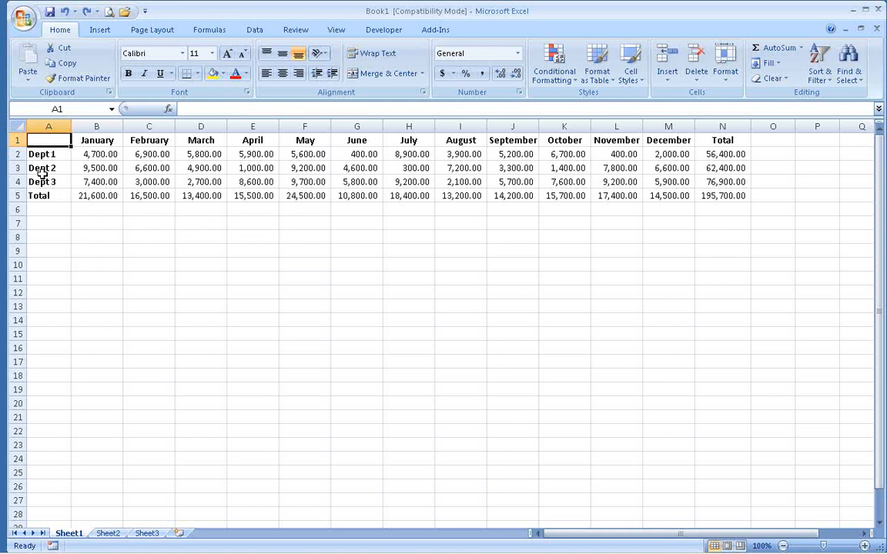
pyautogui.moveTo(461, 140)
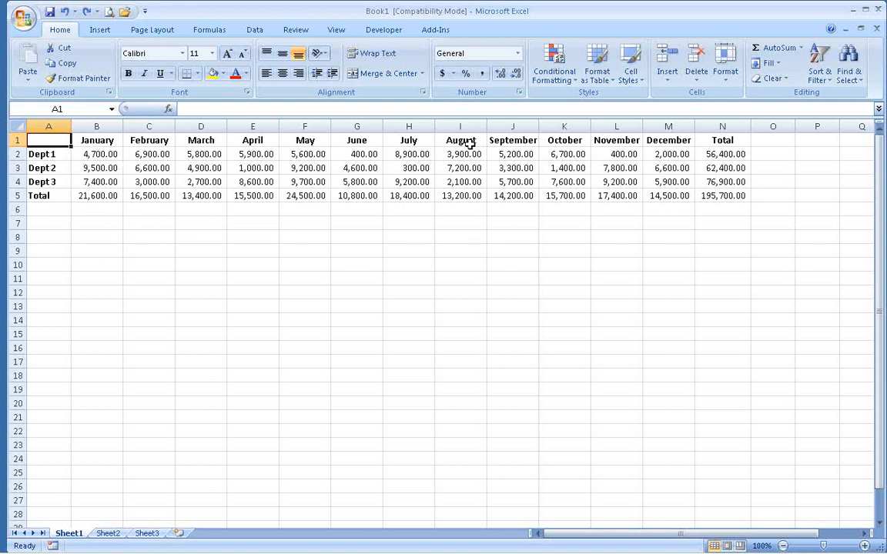
pyautogui.moveTo(727, 149)
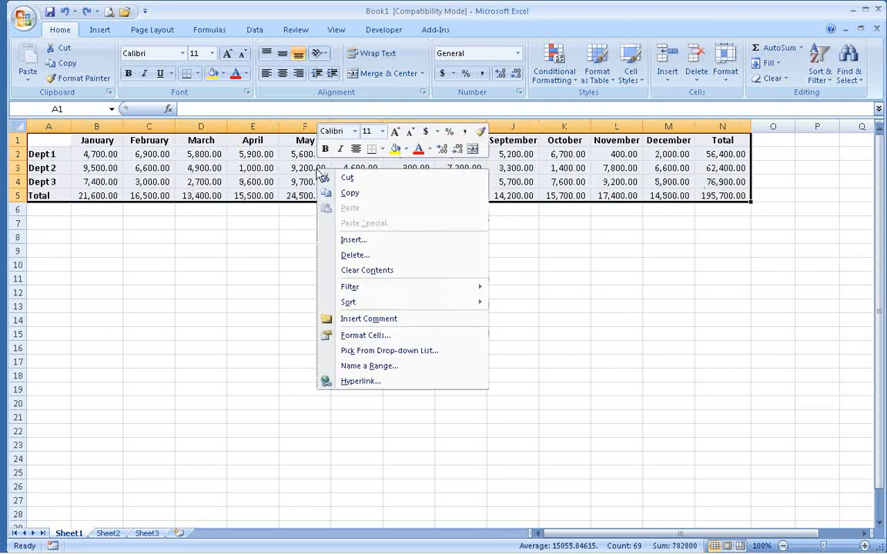
pyautogui.moveTo(350, 193)
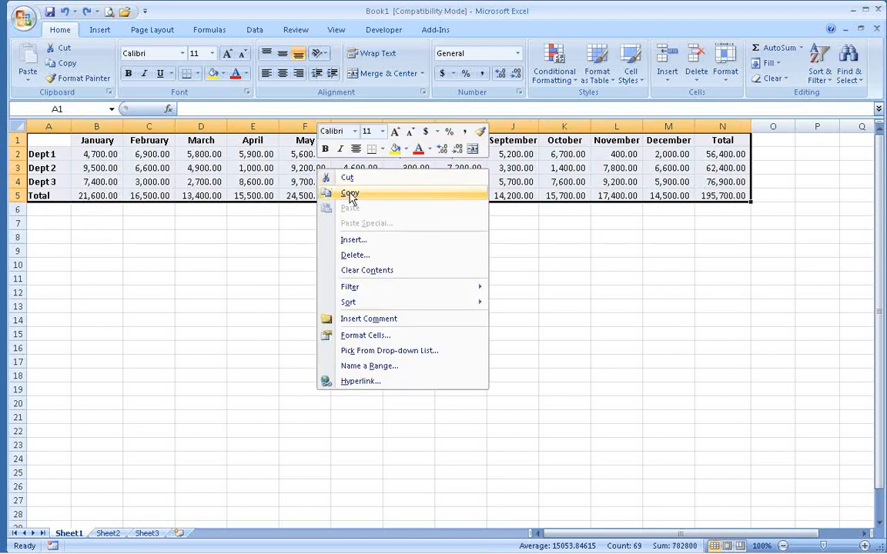
# Step: Copy the sales table A1:N5 and select cell A7 as the destination
pyautogui.click(349, 192)
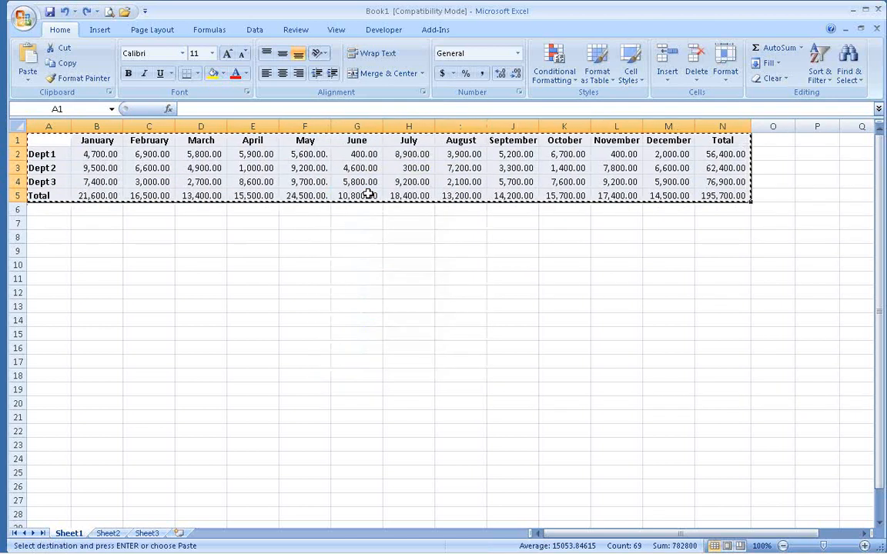
pyautogui.click(43, 223)
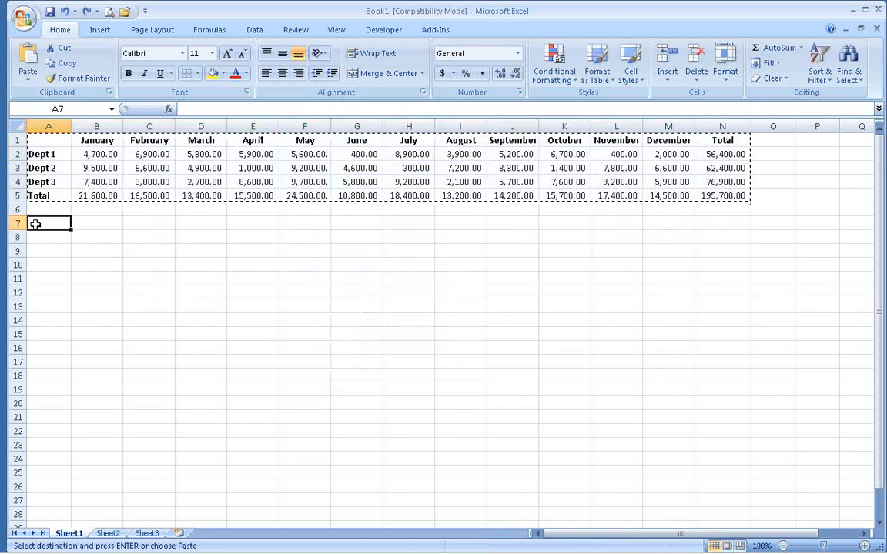
# Step: Paste Special the table into A7 with Transpose ticked
pyautogui.rightClick(40, 223)
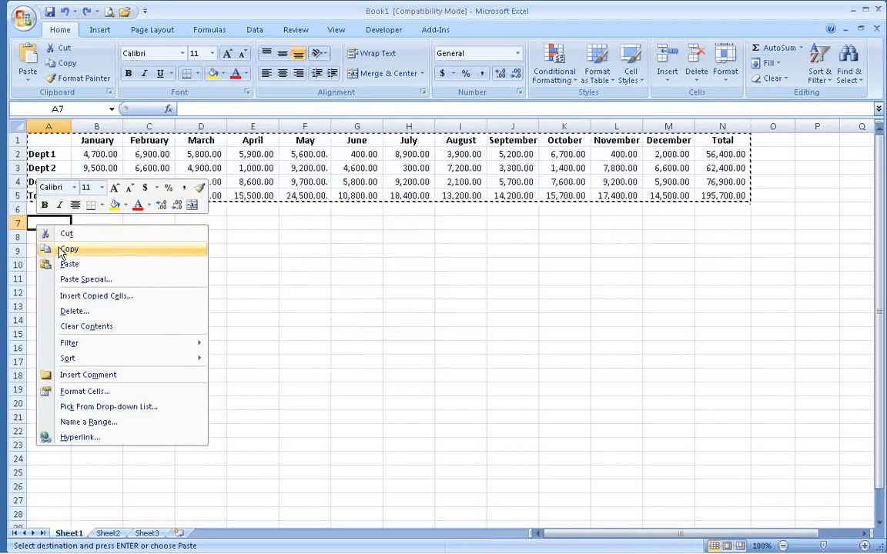
pyautogui.moveTo(86, 279)
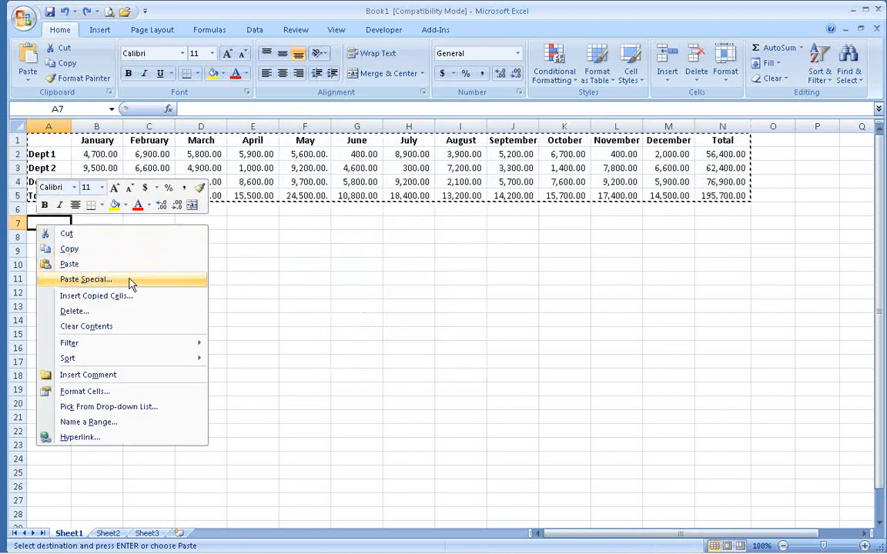
pyautogui.click(84, 278)
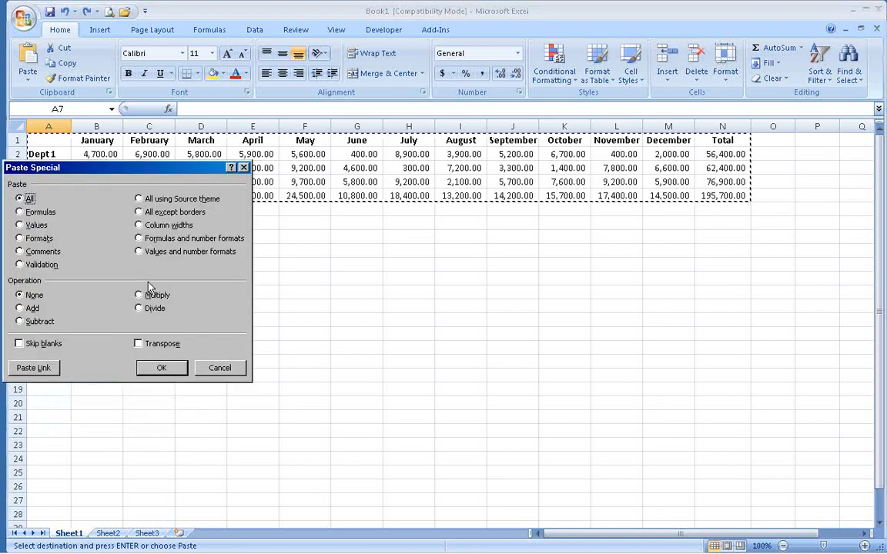
pyautogui.click(138, 344)
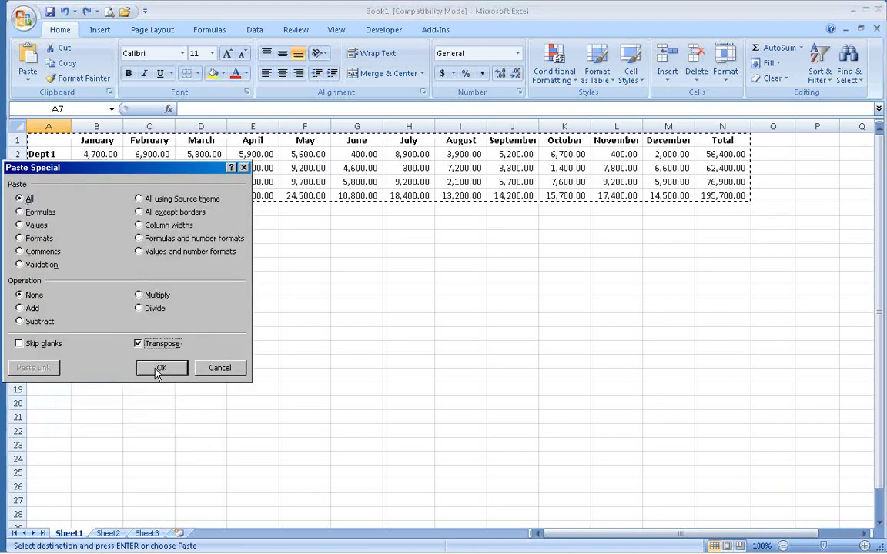
pyautogui.click(161, 368)
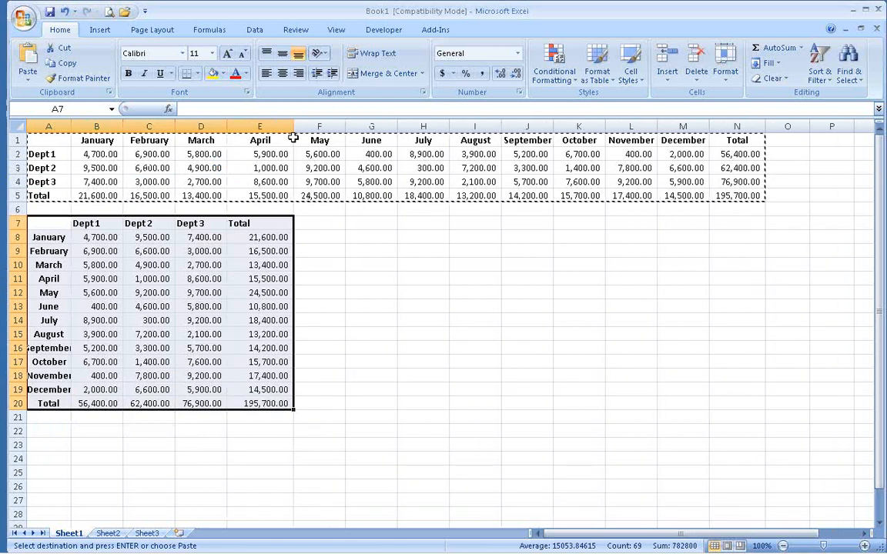
pyautogui.moveTo(267, 301)
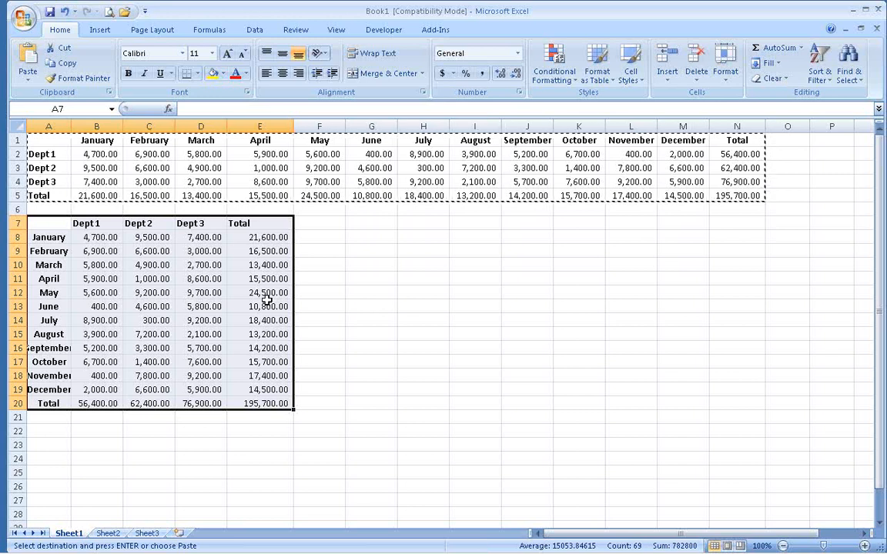
pyautogui.moveTo(262, 296)
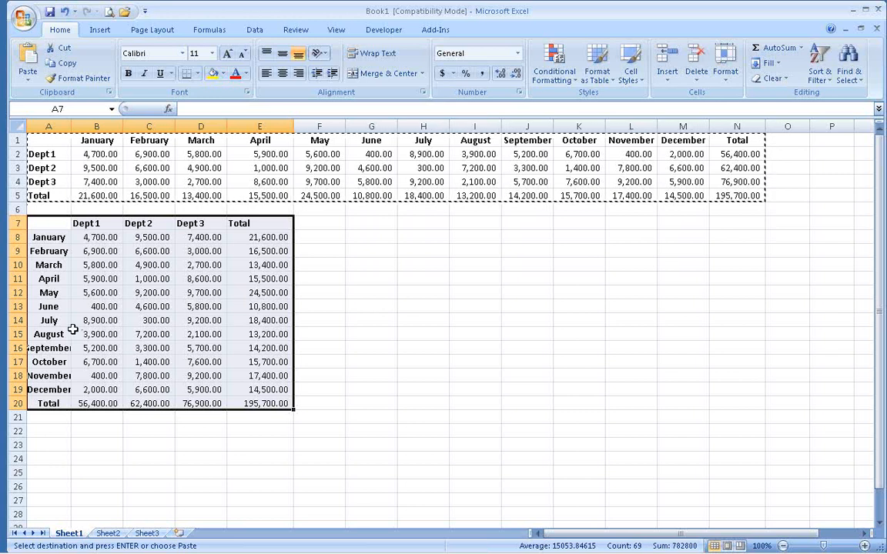
pyautogui.moveTo(117, 264)
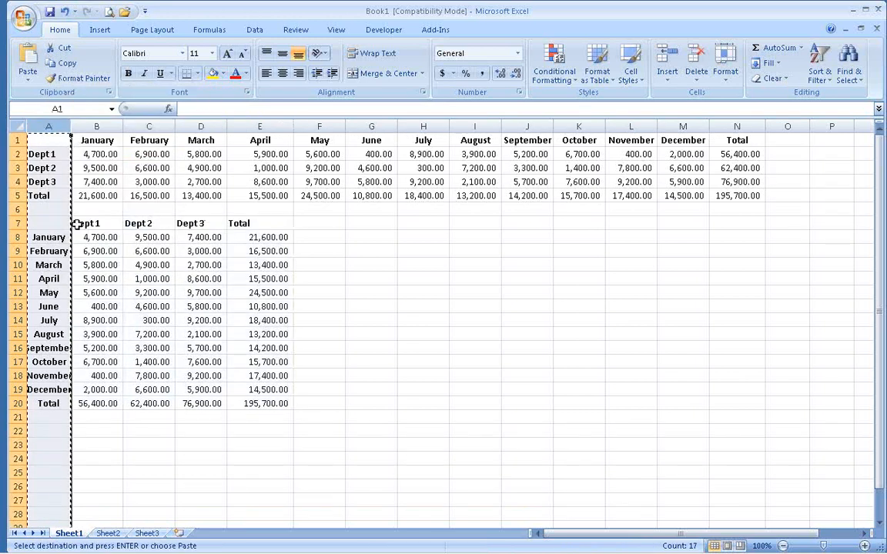
# Step: Attempt a transposed Paste Special of column A into A22 and dismiss the size-mismatch error
pyautogui.rightClick(31, 433)
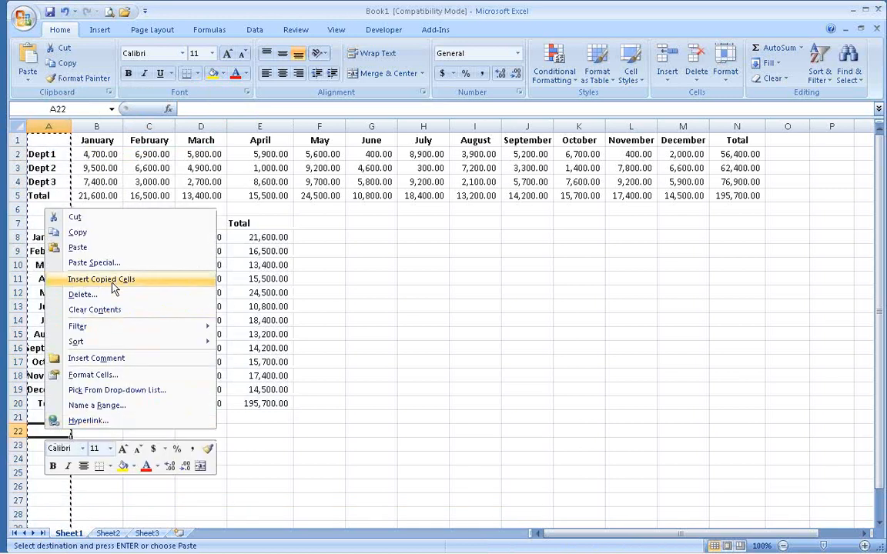
pyautogui.click(94, 262)
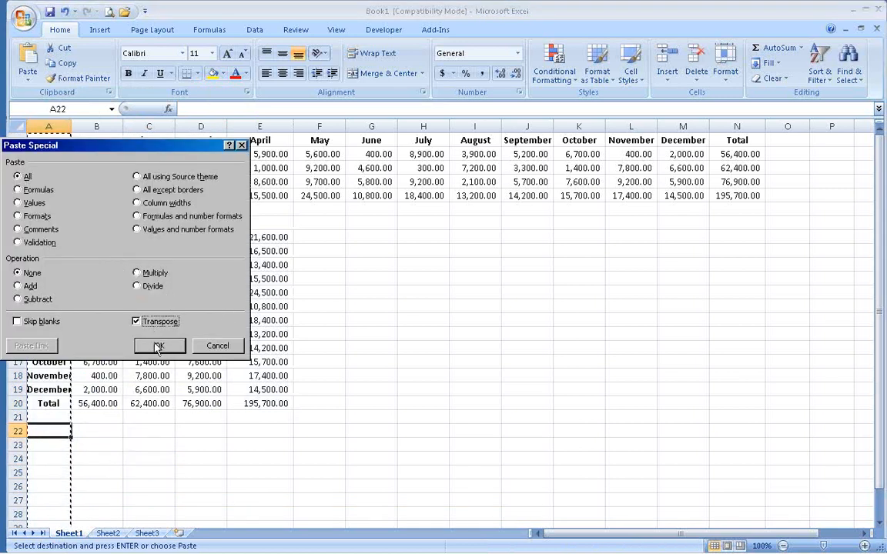
pyautogui.click(160, 345)
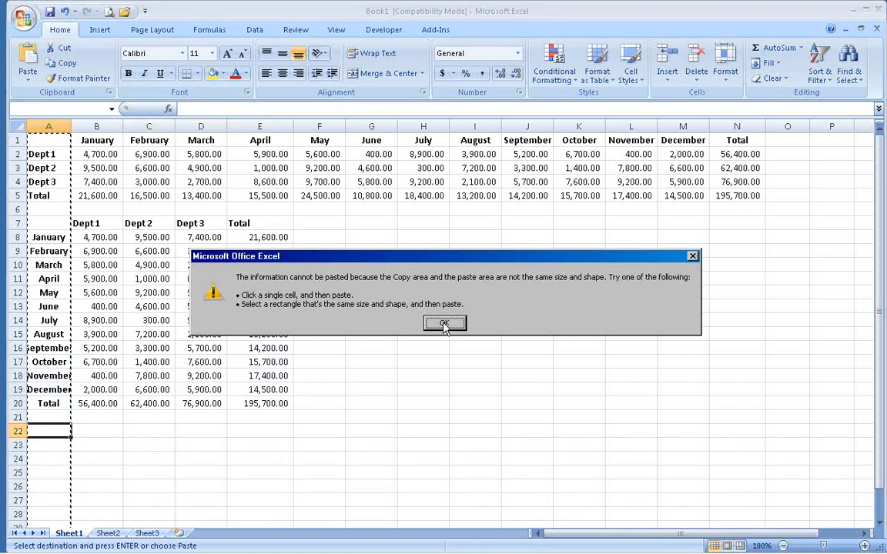
pyautogui.click(445, 323)
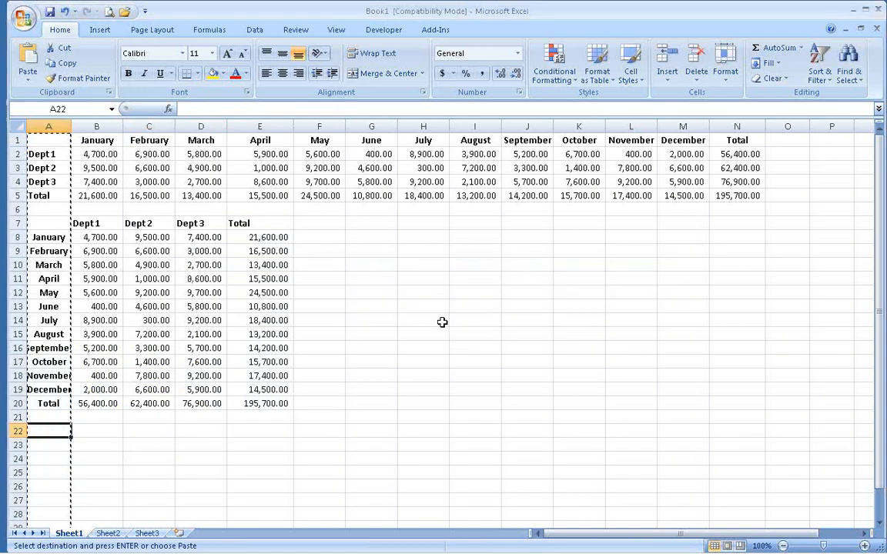